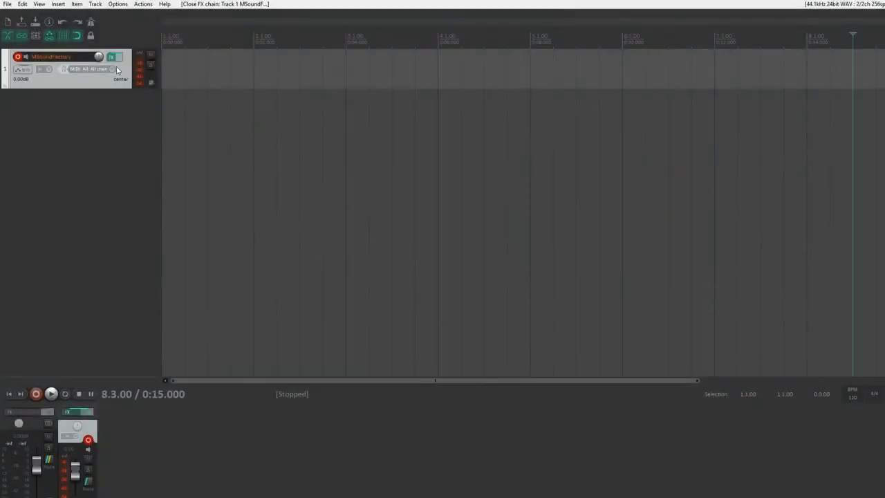
Step: Show the track's MSoundFactory window, then move to a blank Google tab in Chrome
left_click(111, 56)
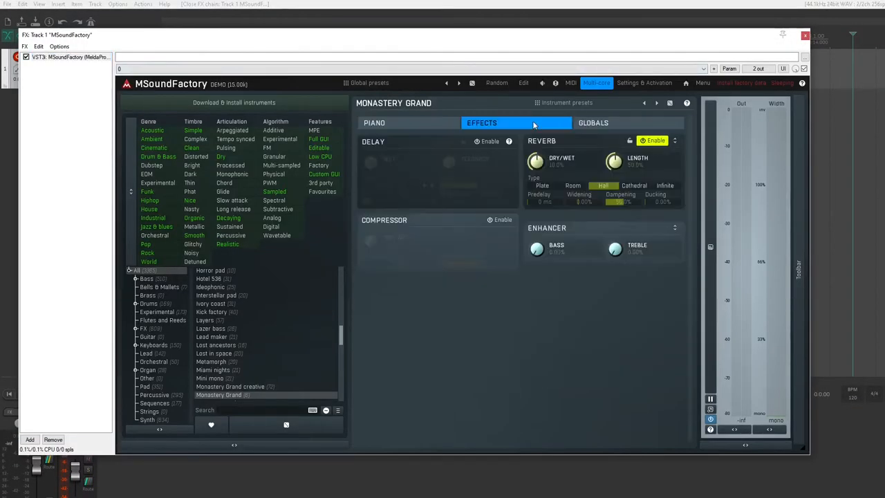
left_click(374, 123)
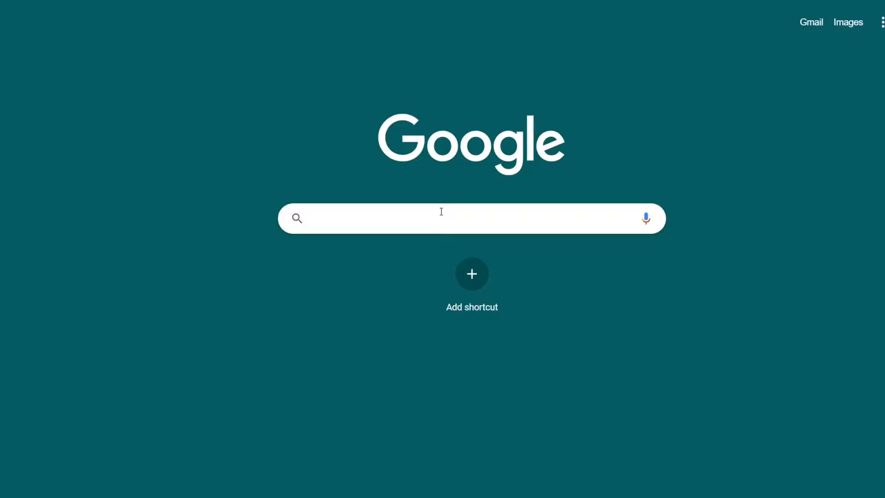
Step: Search 'melda gra', reach the MonasteryGrand installation notes and download the universal installer
type("melda grand")
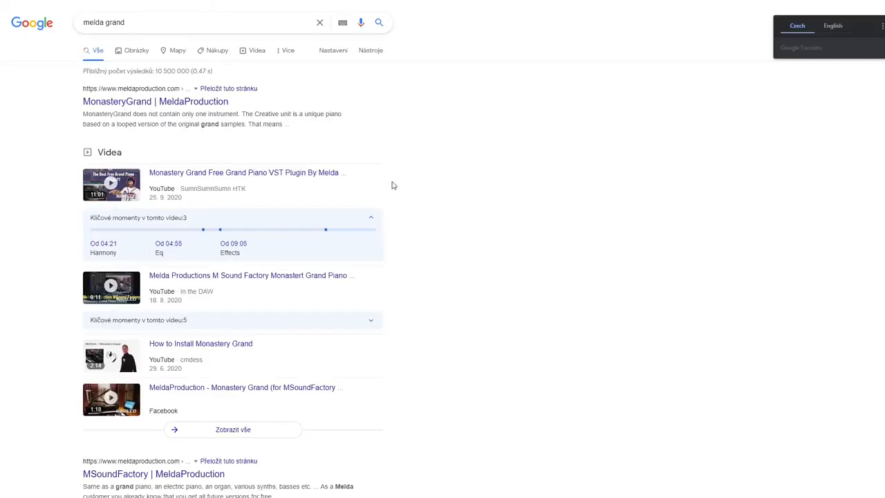
left_click(154, 101)
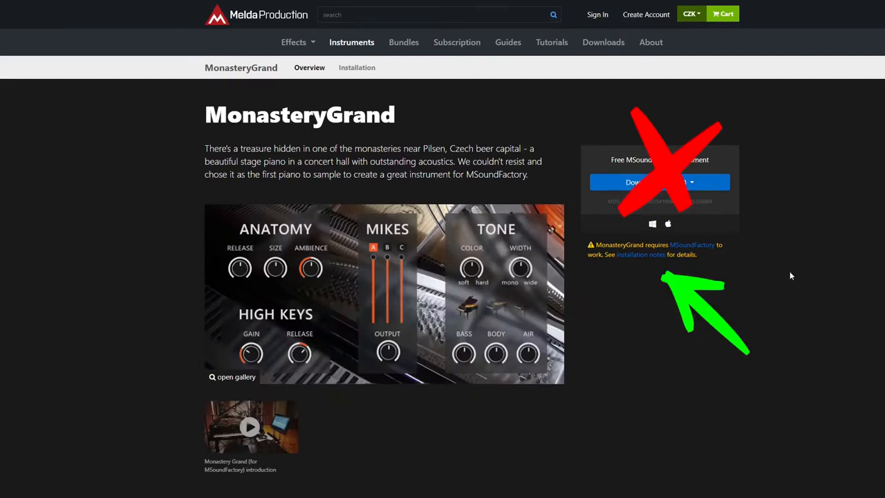
mouse_move(640, 254)
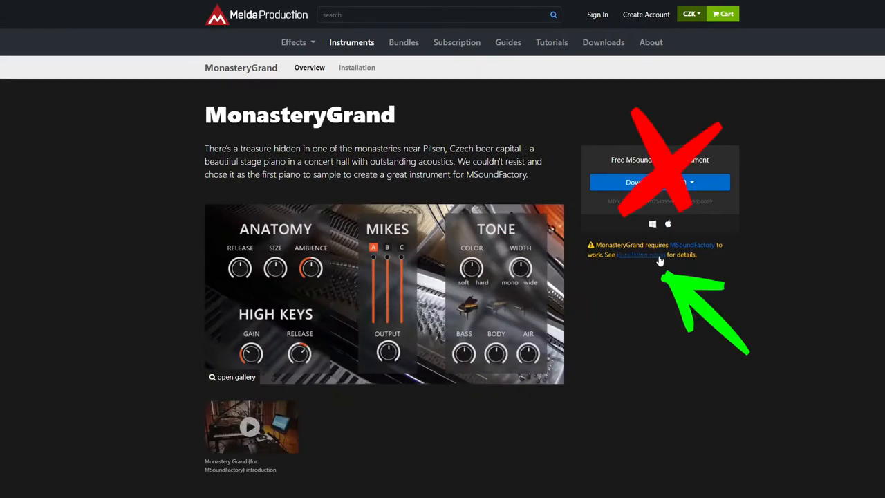
left_click(357, 68)
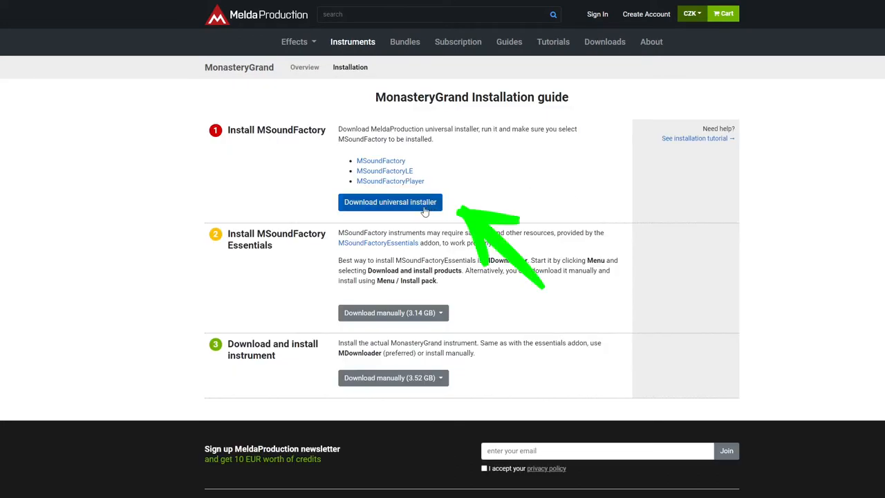
left_click(390, 202)
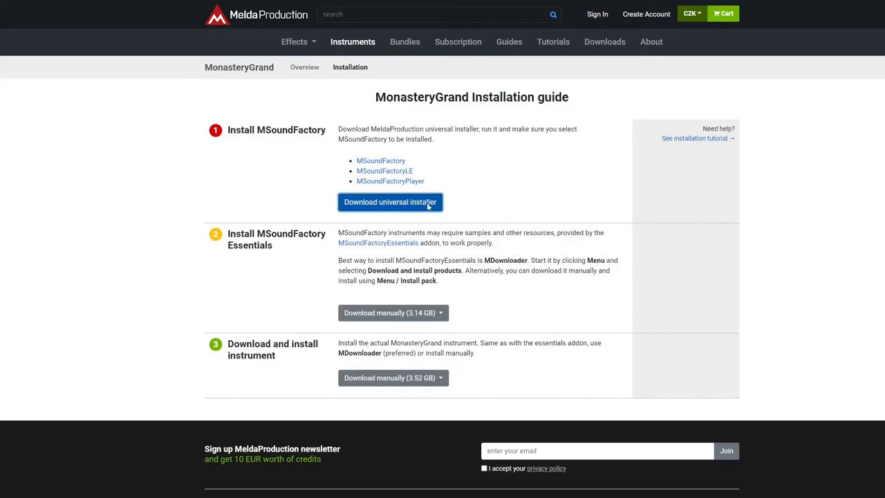
left_click(390, 202)
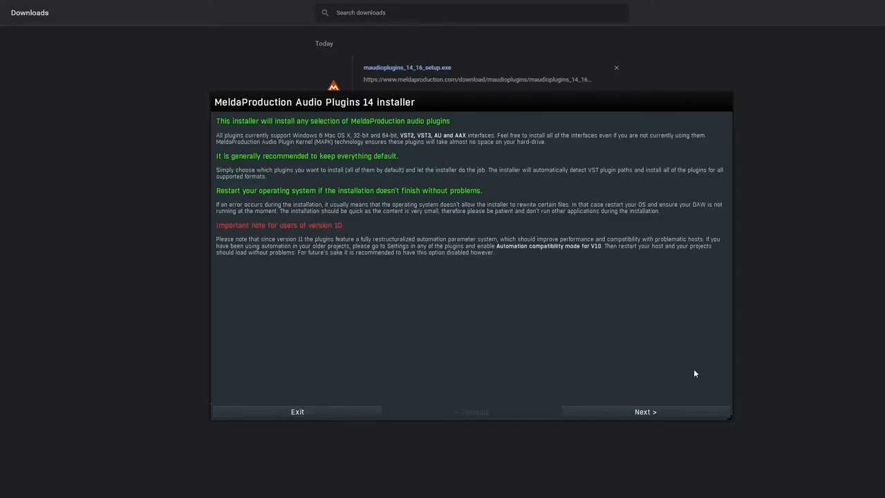
mouse_move(663, 417)
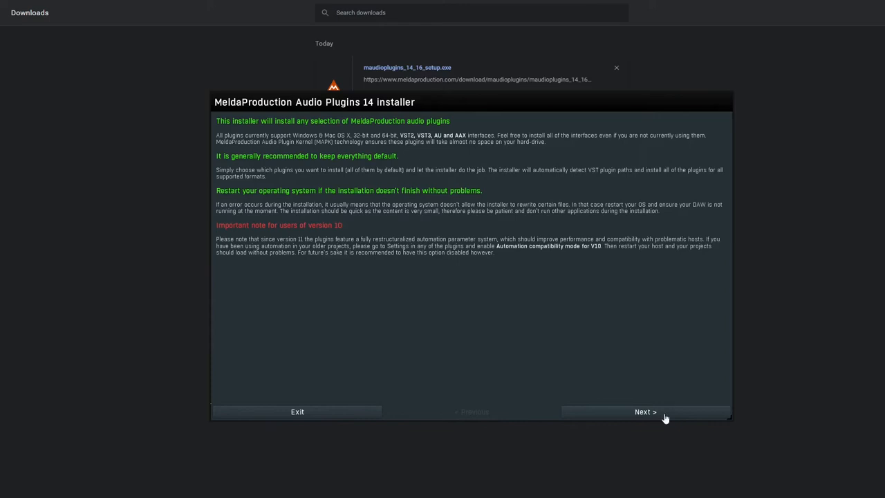
Step: Install the MeldaProduction plugins with default components, items and folders, then exit the installer
left_click(645, 411)
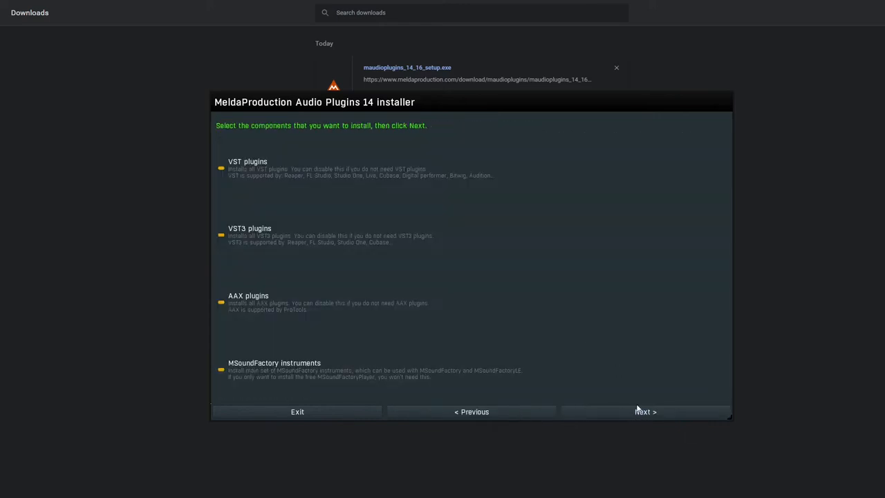
left_click(644, 412)
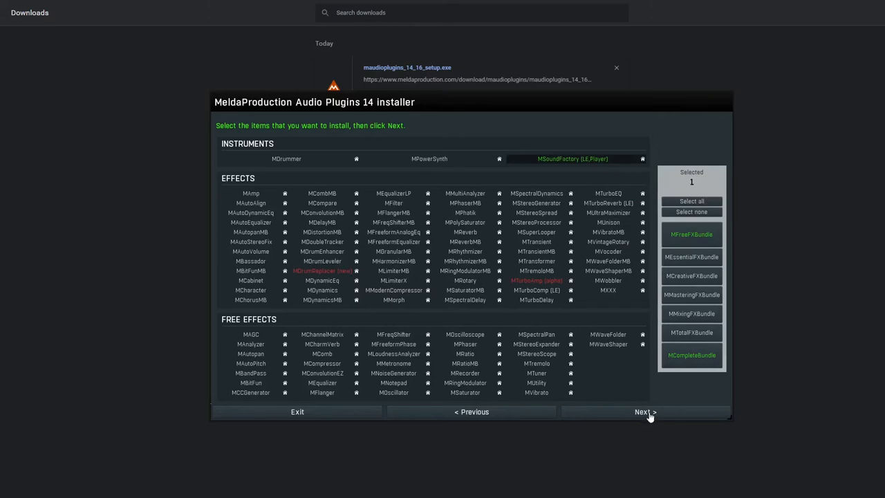
left_click(643, 411)
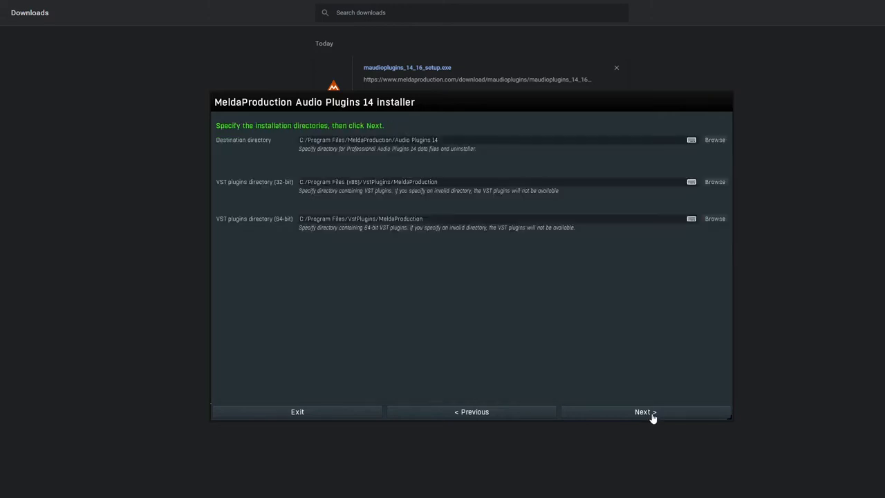
left_click(643, 412)
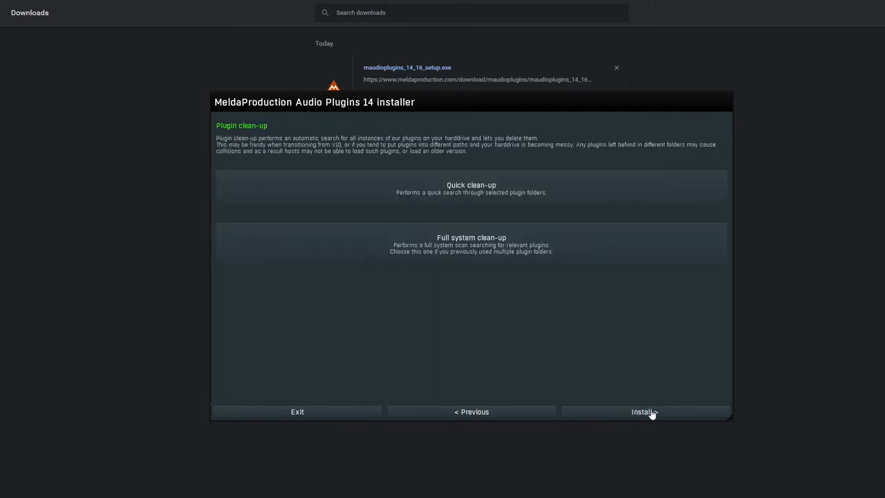
left_click(643, 411)
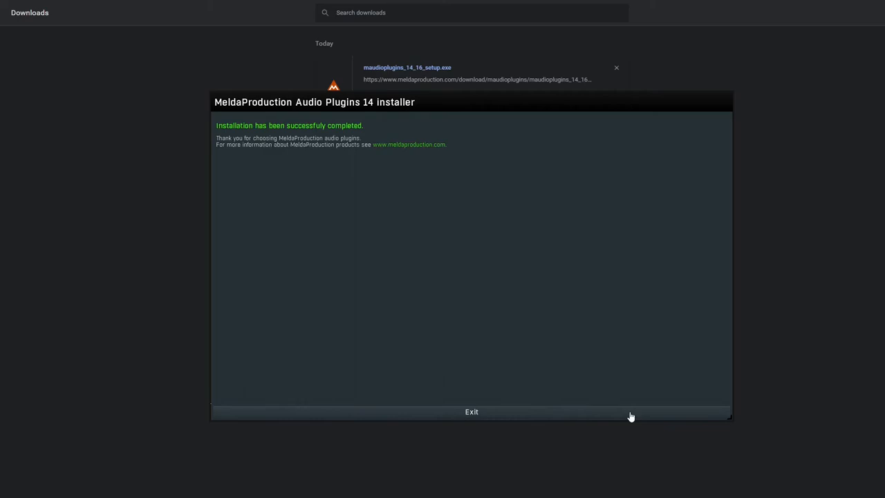
left_click(471, 411)
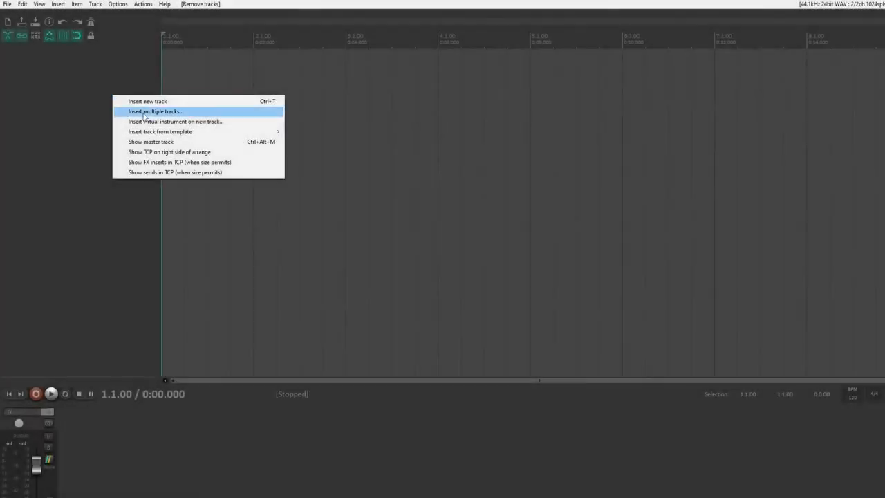
Step: Insert VST3: MSoundFactory as a virtual instrument on a new track
left_click(176, 121)
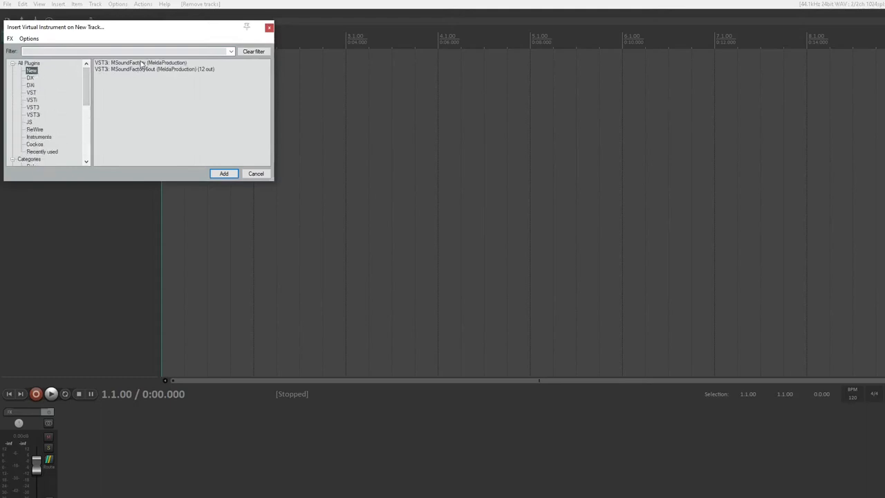
left_click(224, 174)
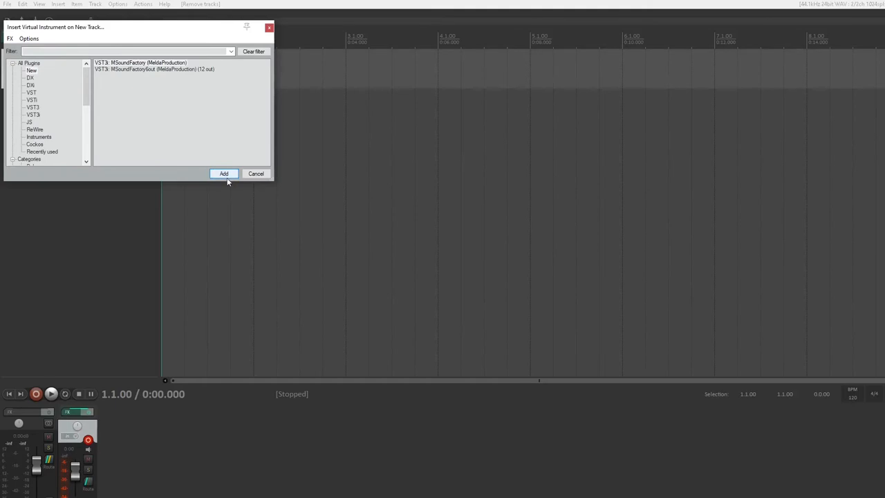
left_click(223, 174)
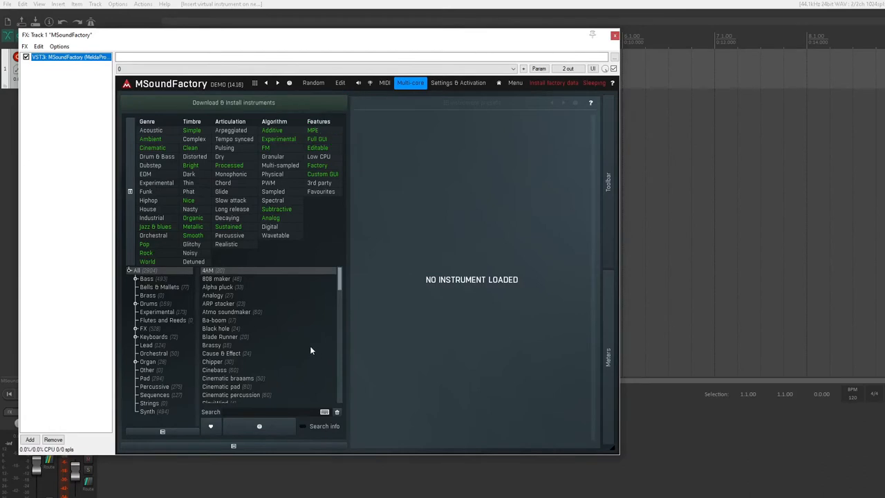
Step: Attempt the MonasteryGrand download and dismiss the missing sample path message
left_click(234, 102)
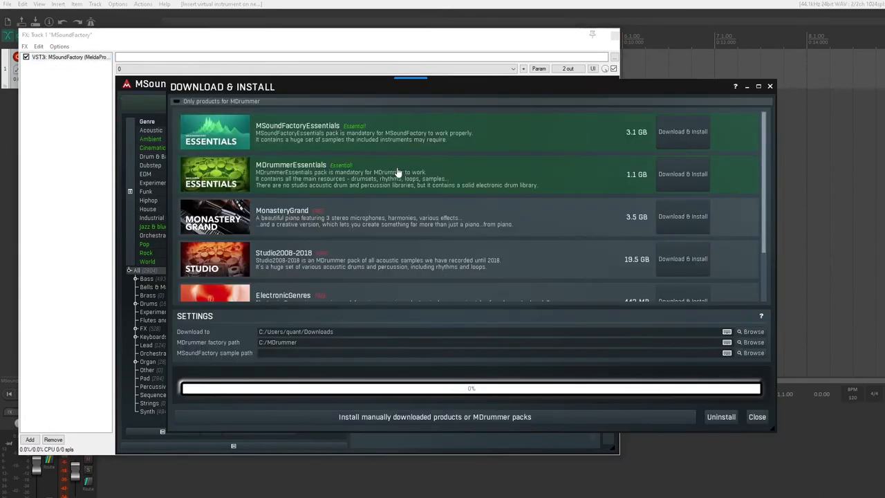
left_click(682, 216)
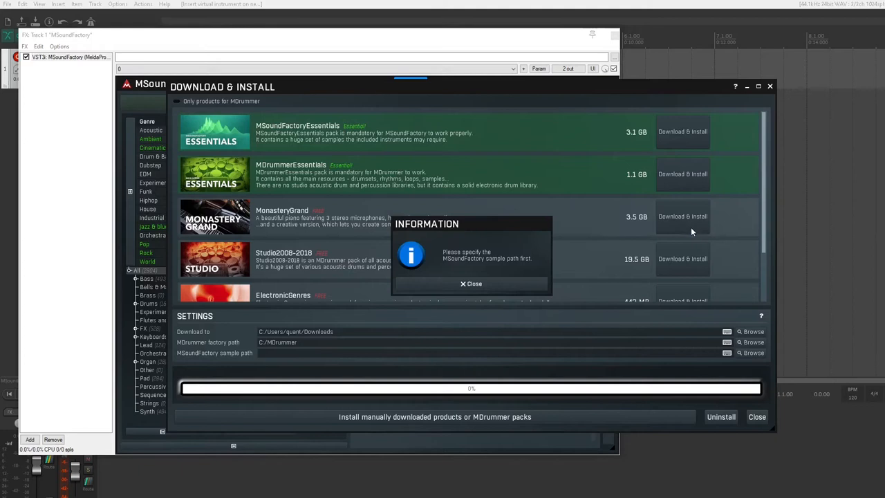
left_click(471, 283)
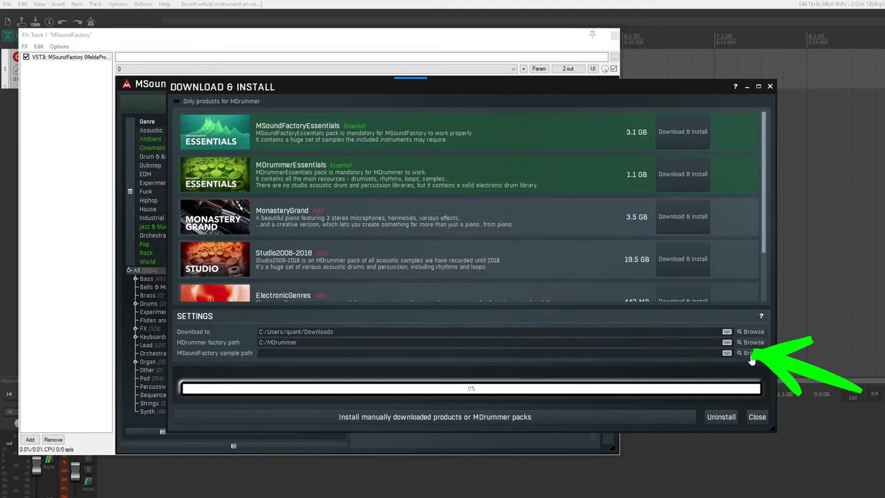
Step: Create C:/MELDASAMPLES as the sample path and start the MonasteryGrand download
left_click(750, 353)
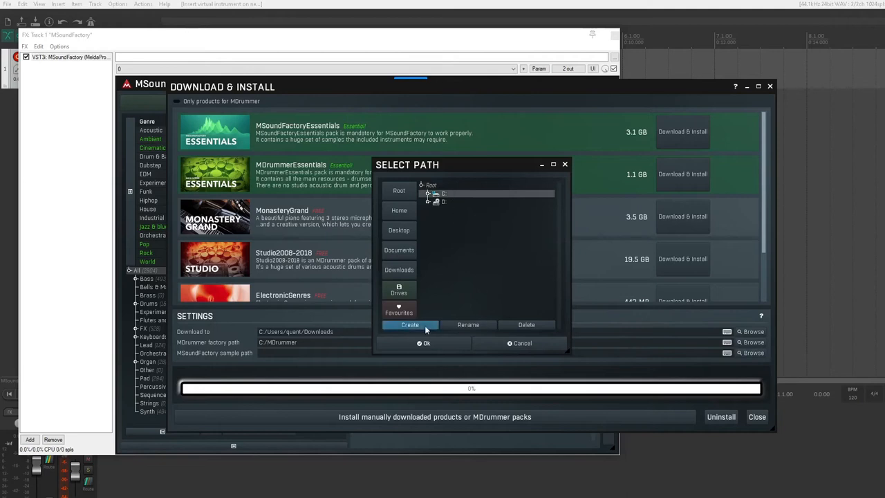
left_click(410, 325)
type("MELDASAMPLES")
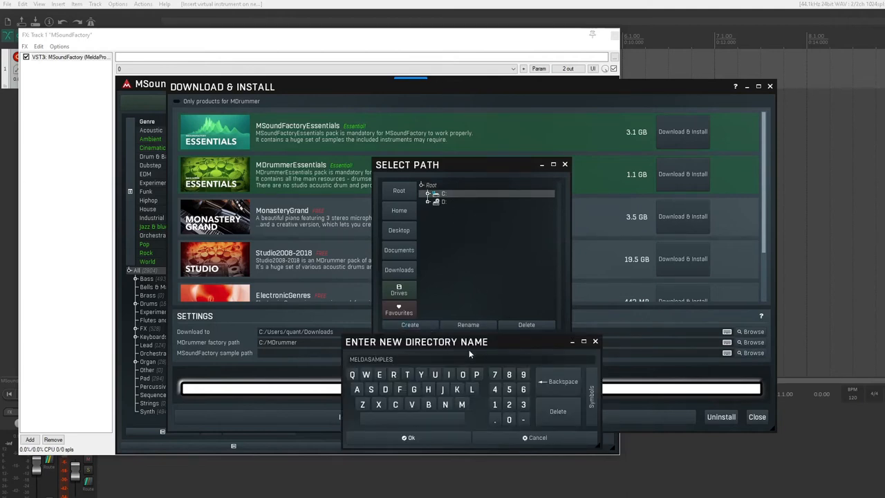
left_click(411, 437)
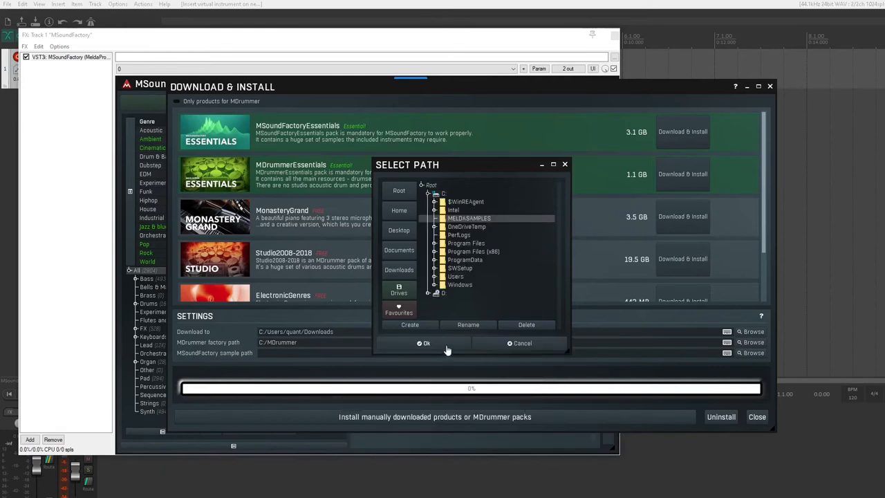
left_click(425, 343)
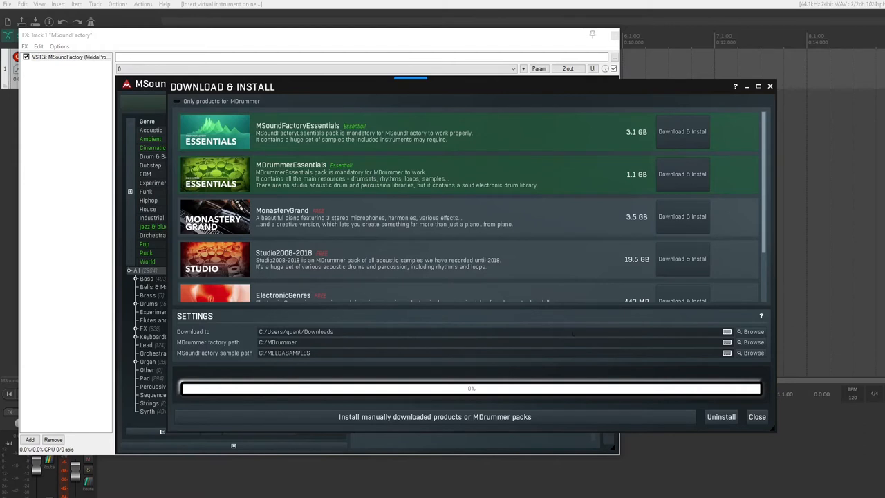
left_click(682, 216)
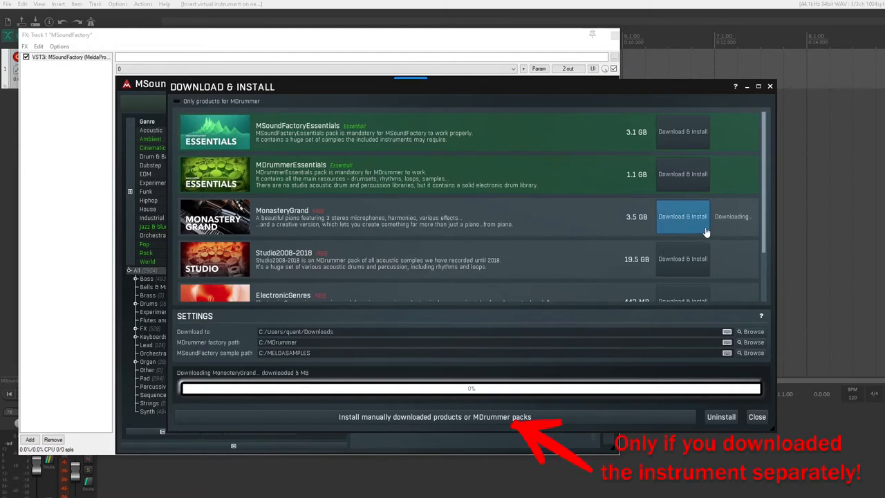
mouse_move(725, 240)
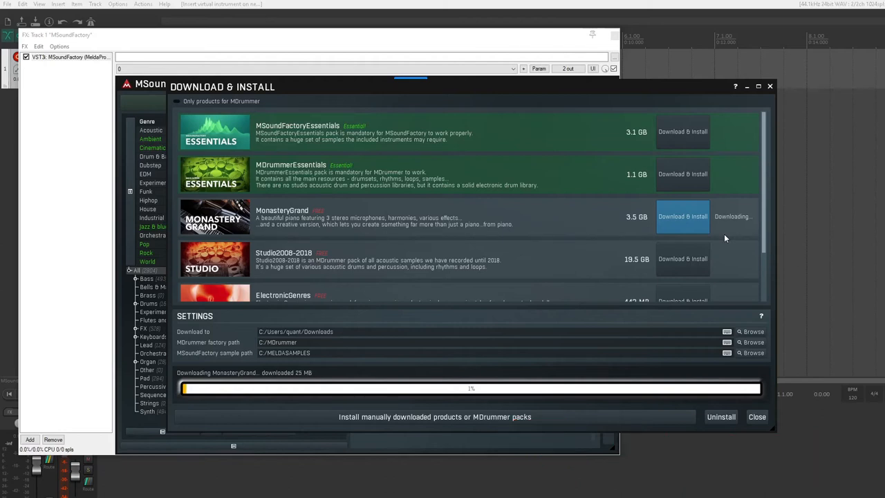
Step: Let the MonasteryGrand pack download into the sample folder
left_click(757, 416)
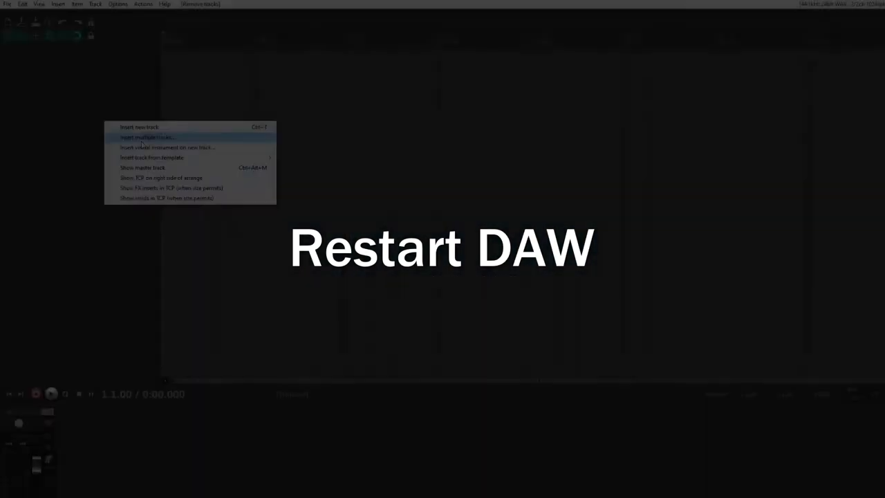
Step: Re-add MSoundFactory on a new track and load the Monastery Grand instrument found via 'grand'
left_click(167, 147)
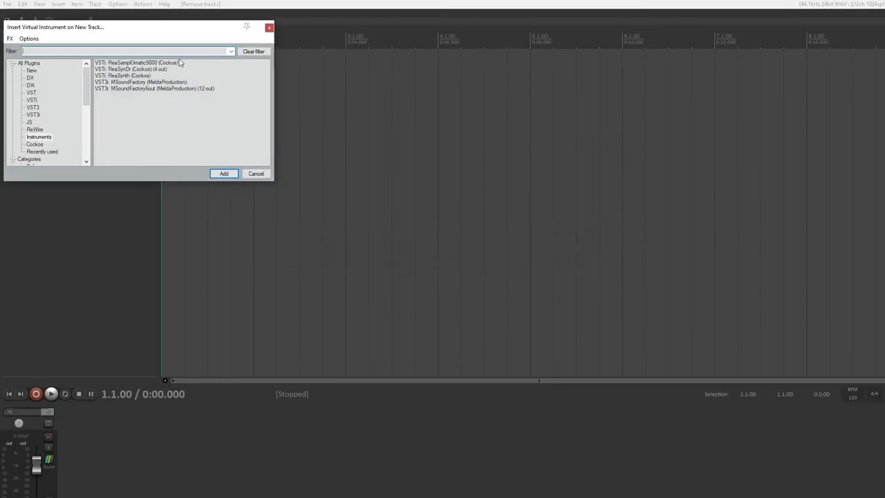
left_click(32, 70)
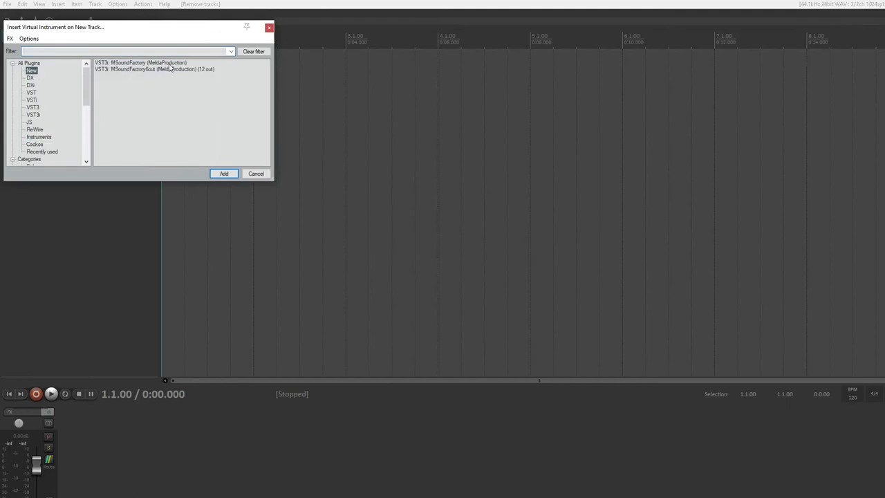
left_click(223, 174)
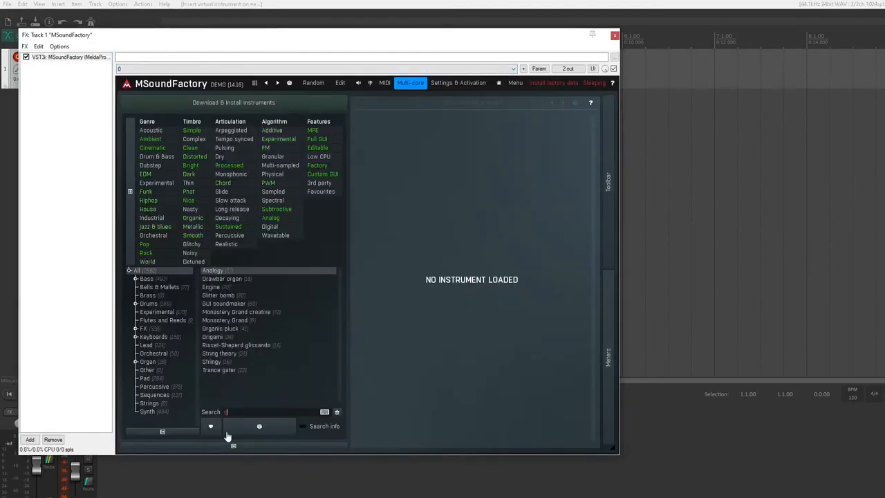
type("grand")
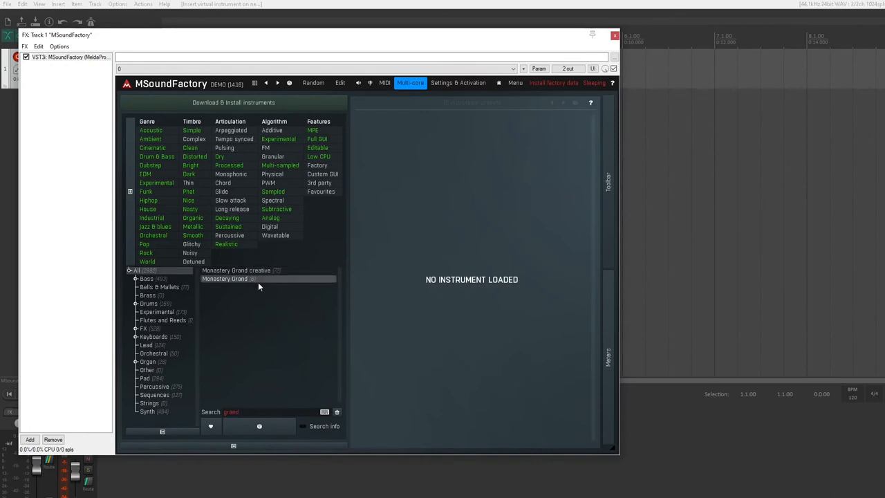
double_click(225, 279)
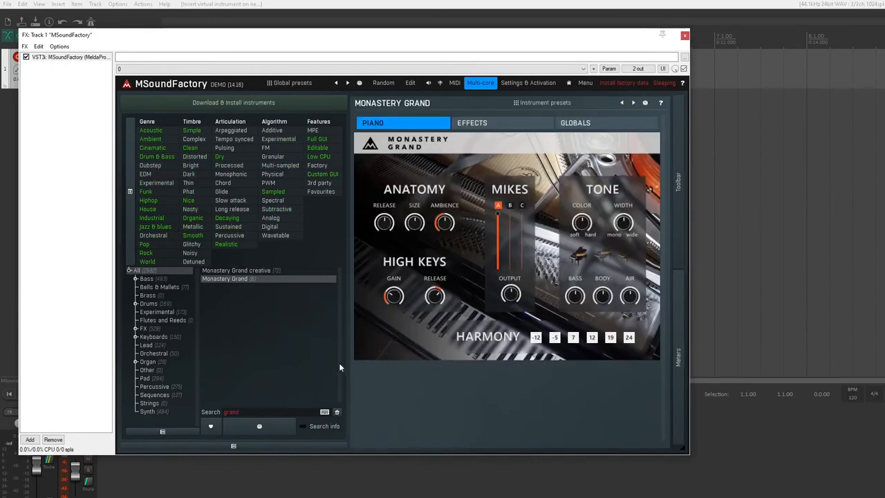
mouse_move(434, 398)
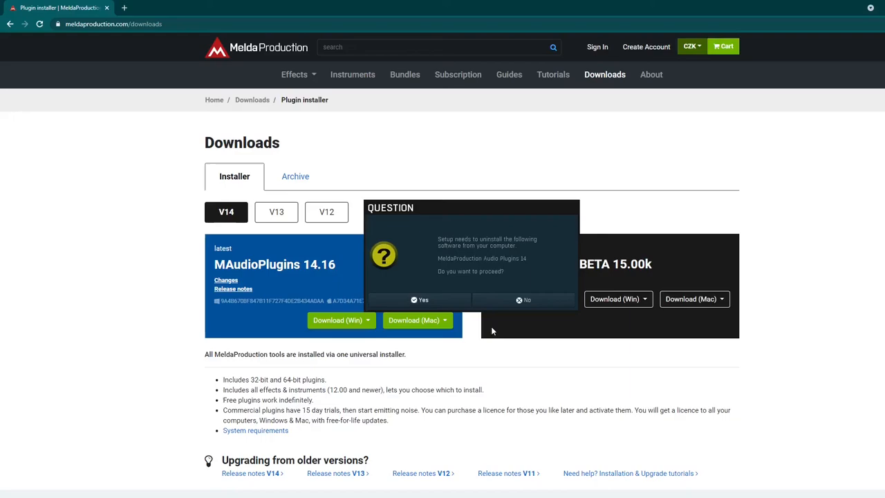
Step: Agree to remove version 14, accept the licence and keep default components
left_click(419, 299)
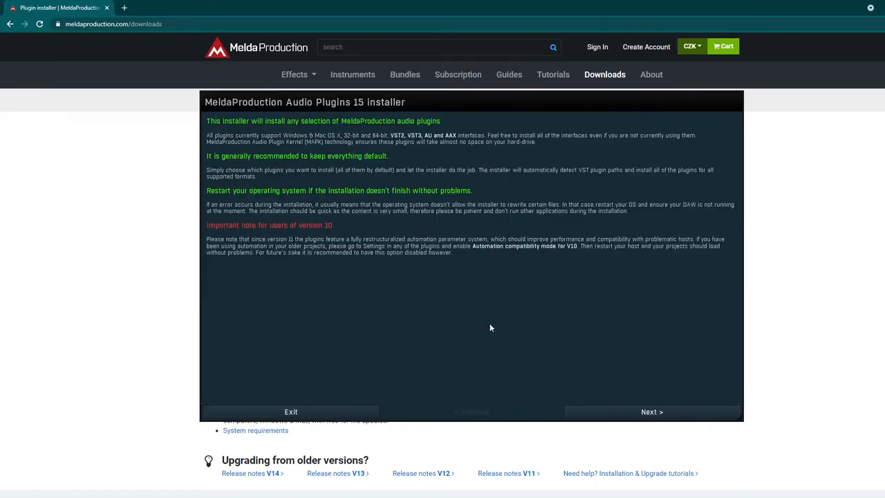
left_click(650, 411)
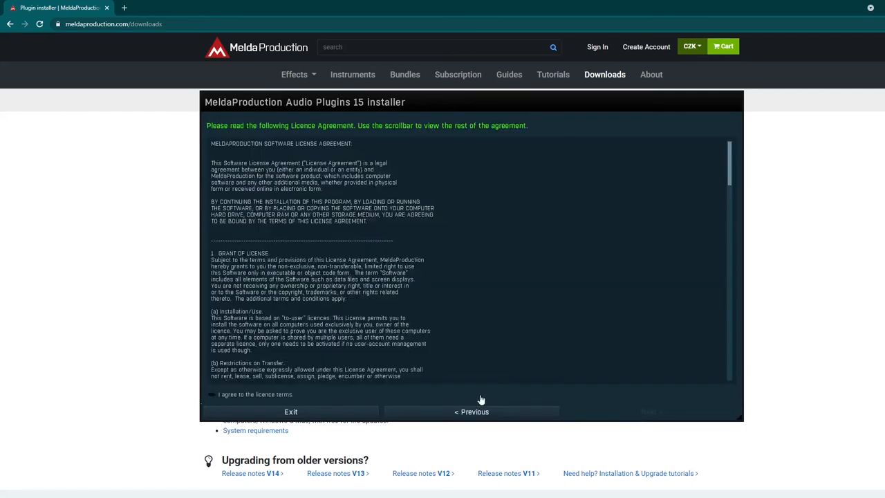
left_click(211, 394)
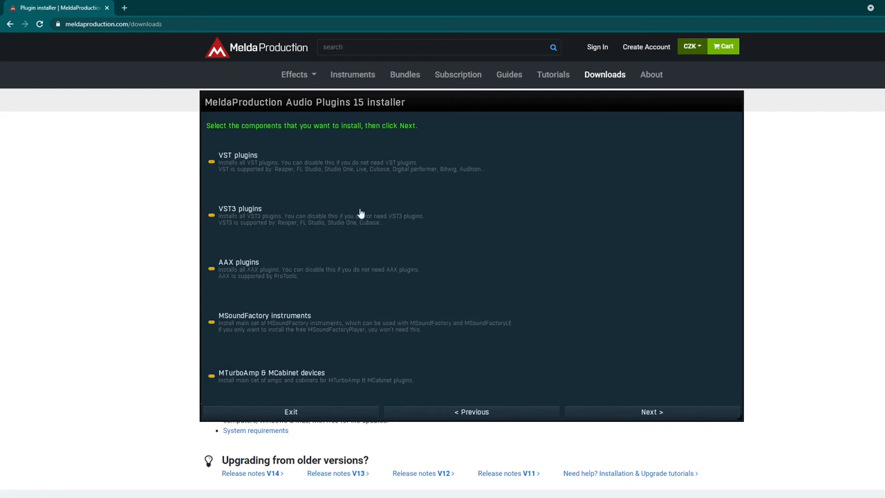
left_click(651, 411)
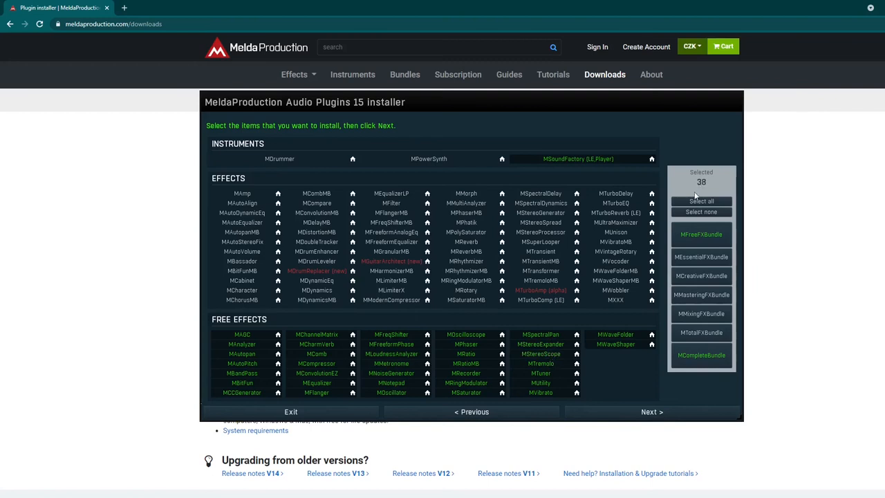
Step: Install the MFreeFXBundle selection into the default folders
left_click(650, 412)
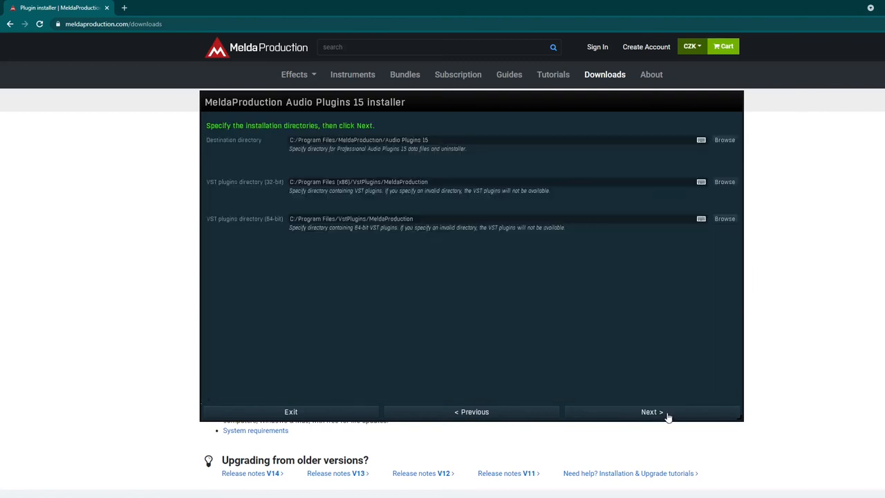
left_click(651, 411)
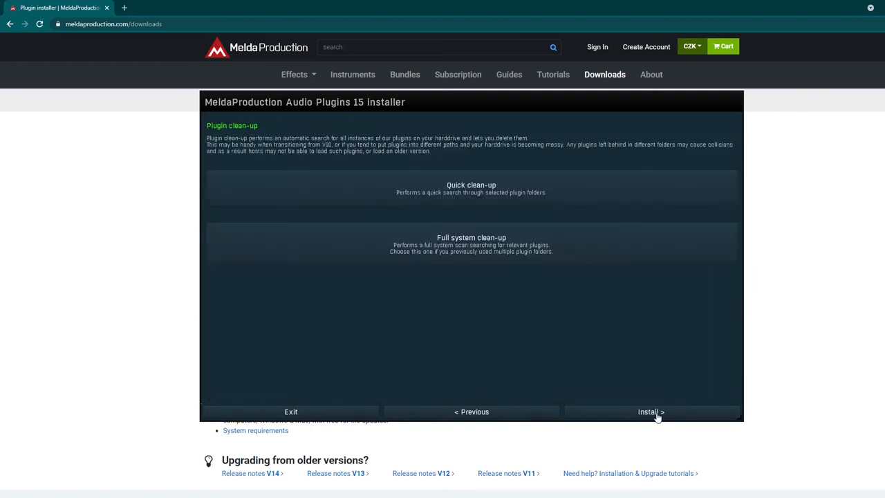
mouse_move(664, 380)
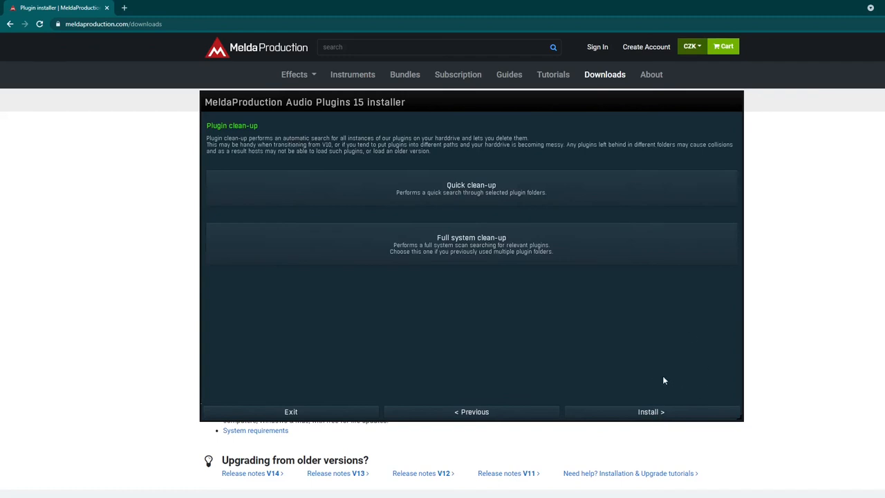
left_click(650, 411)
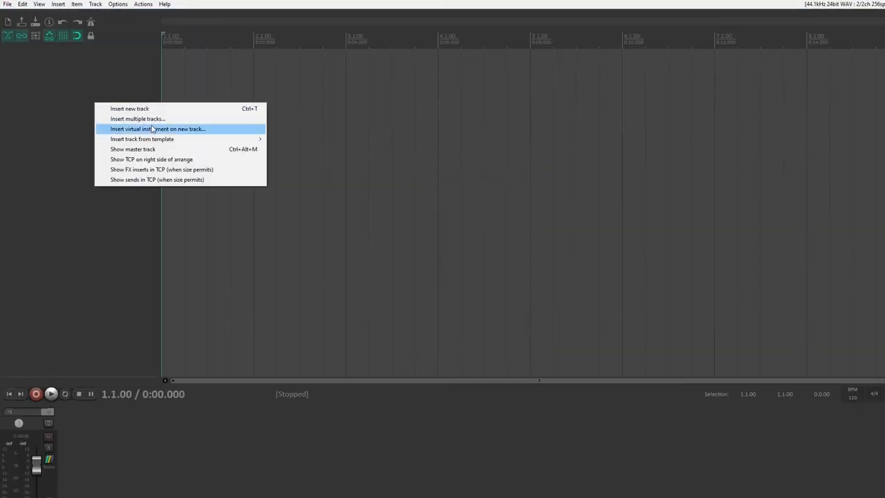
Step: List the newly installed MeldaProduction plugins under Developers > MeldaProduction in the instrument browser
left_click(157, 128)
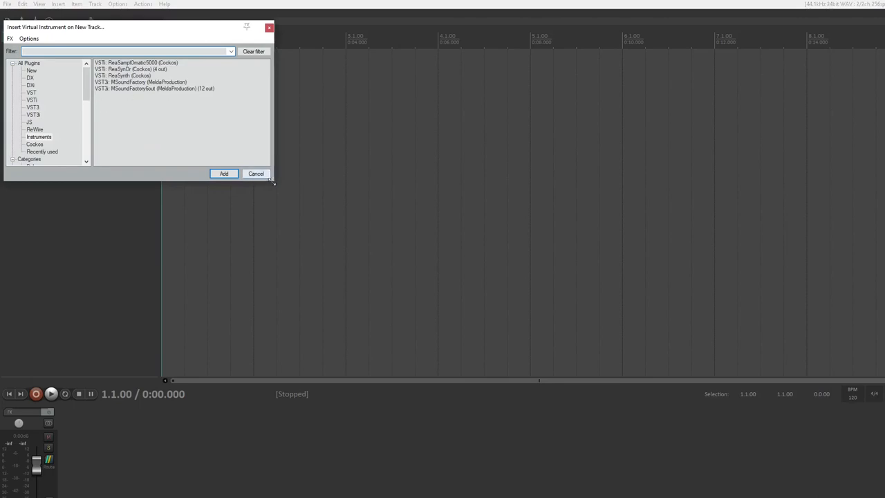
left_click(31, 70)
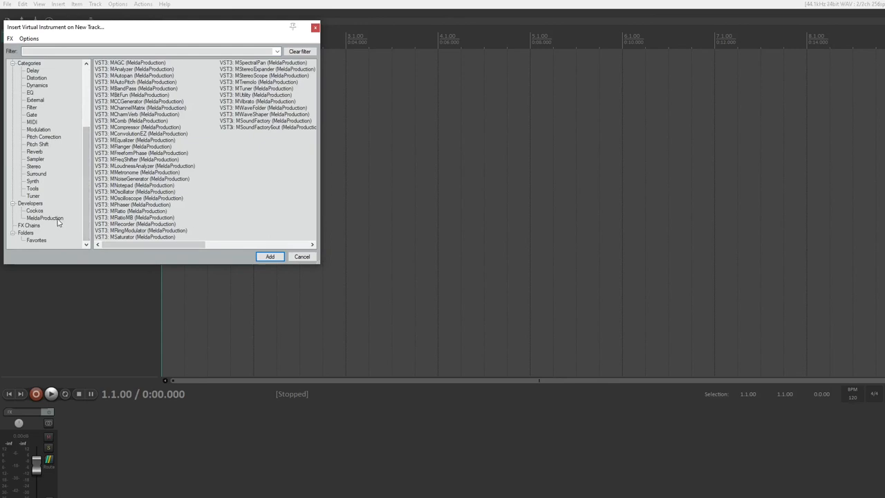
left_click(124, 127)
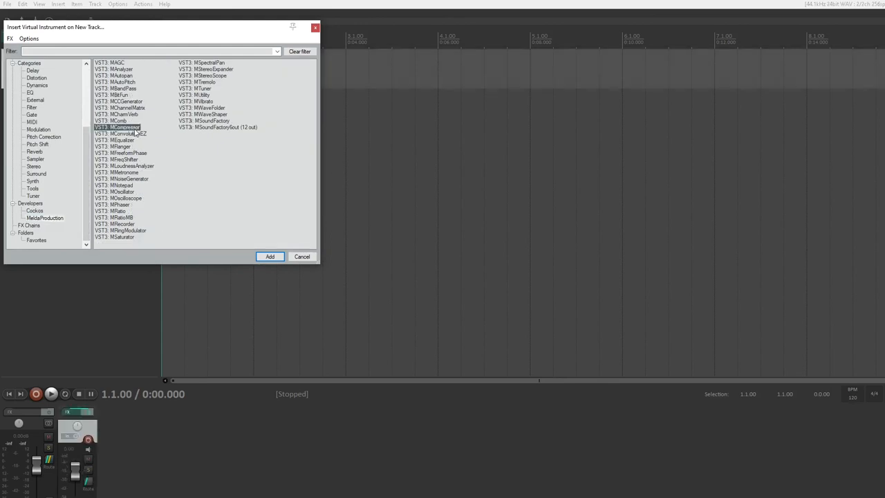